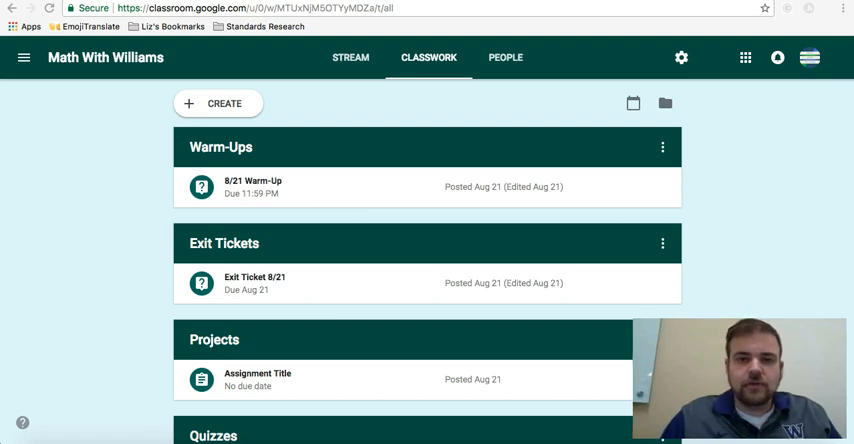
{"action": "mouse_move", "coordinate": [350, 158]}
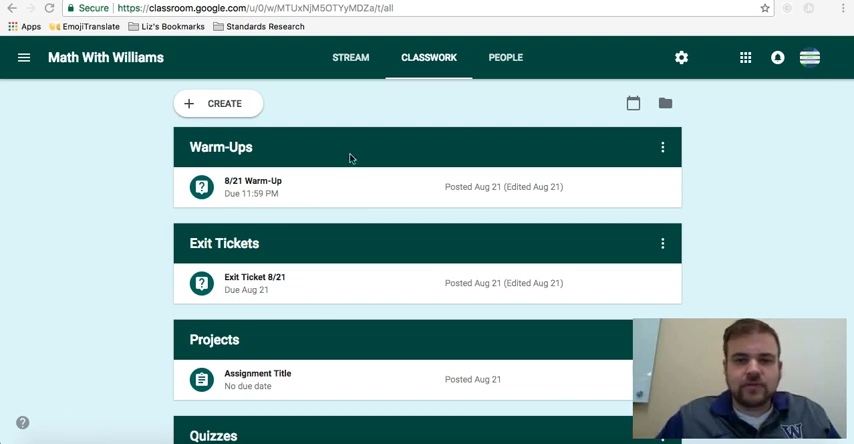
{"action": "mouse_move", "coordinate": [424, 46]}
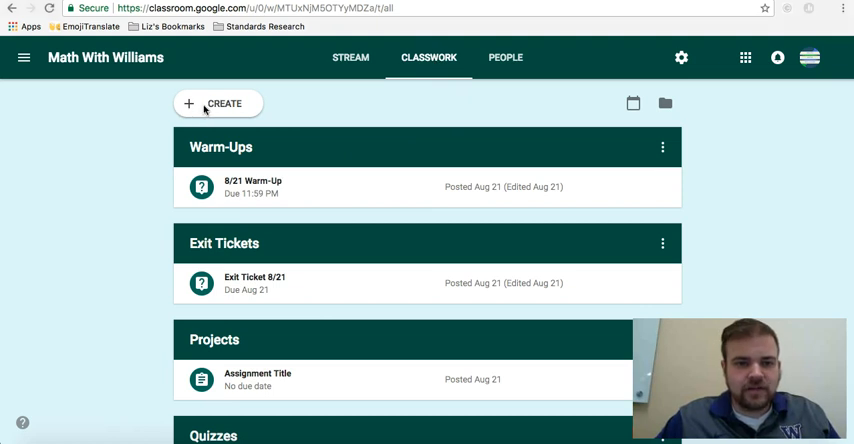
Start a new question asking 'What is 7+2?'.
{"action": "left_click", "coordinate": [218, 103]}
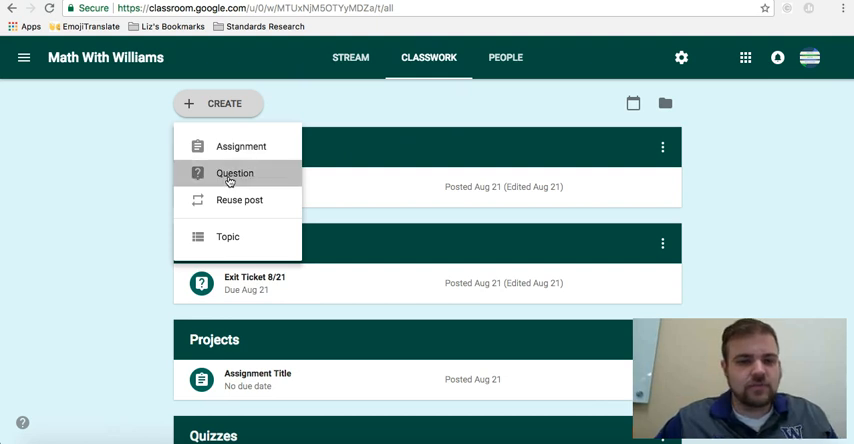
{"action": "left_click", "coordinate": [235, 173]}
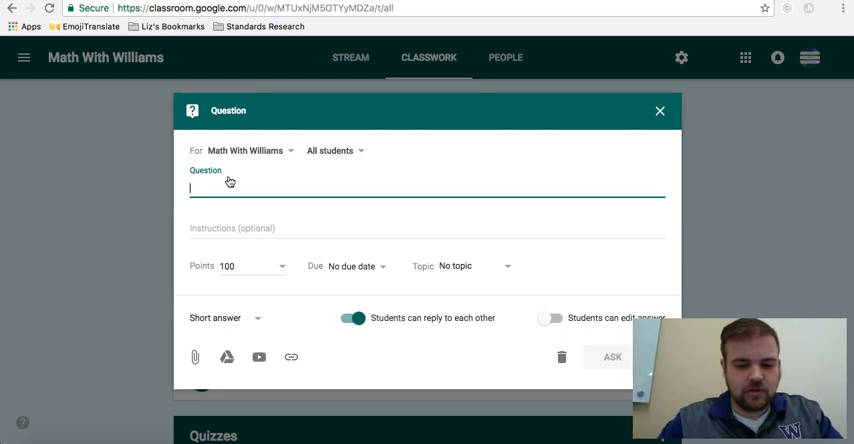
{"action": "type", "text": "What is 7"}
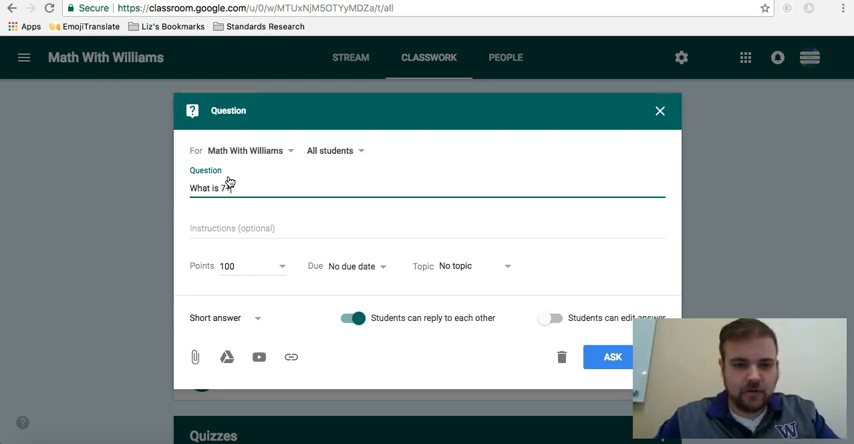
{"action": "type", "text": "+2?"}
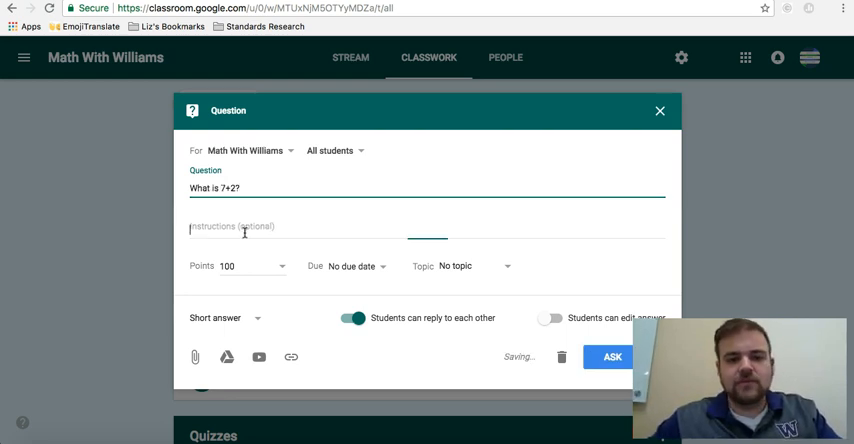
Set the question's points to Ungraded.
{"action": "left_click", "coordinate": [245, 230]}
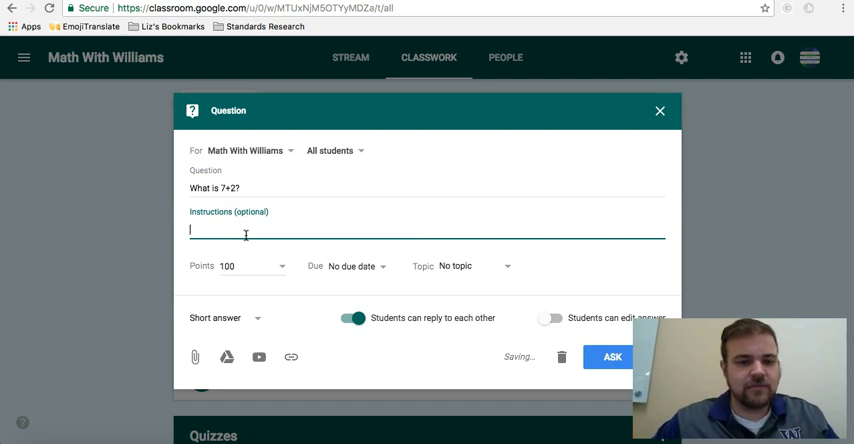
{"action": "left_click", "coordinate": [281, 266]}
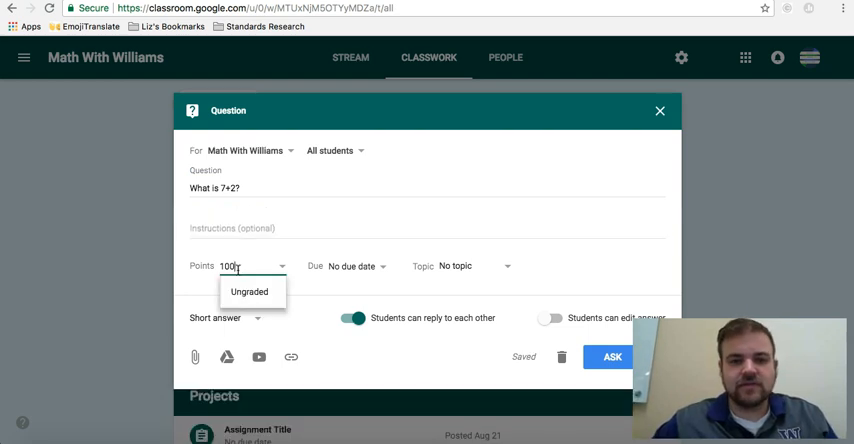
{"action": "left_click", "coordinate": [249, 291]}
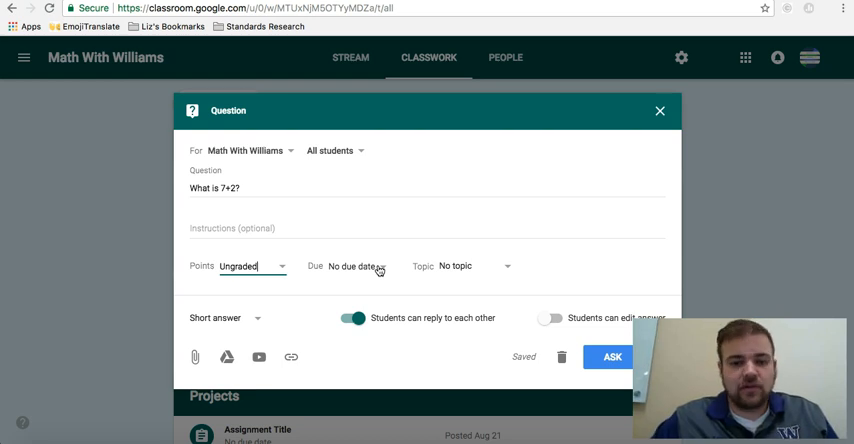
Set the question due August 23 at 8:10 AM under the Warm-Ups topic.
{"action": "left_click", "coordinate": [355, 266]}
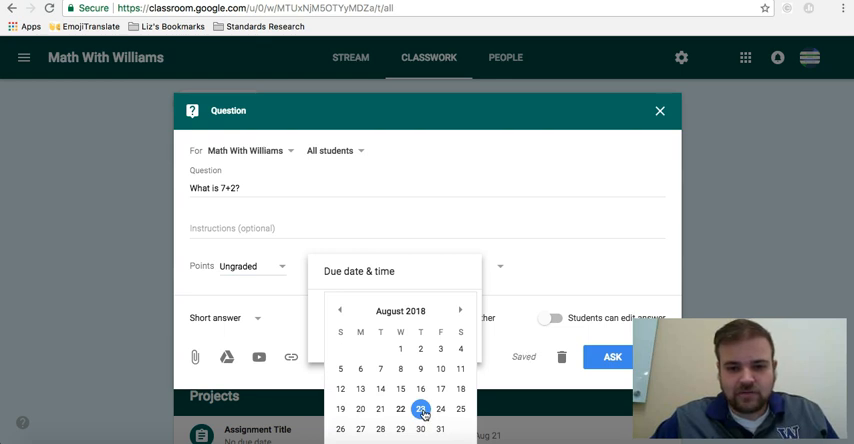
{"action": "left_click", "coordinate": [440, 408]}
{"action": "type", "text": "8:10 AM"}
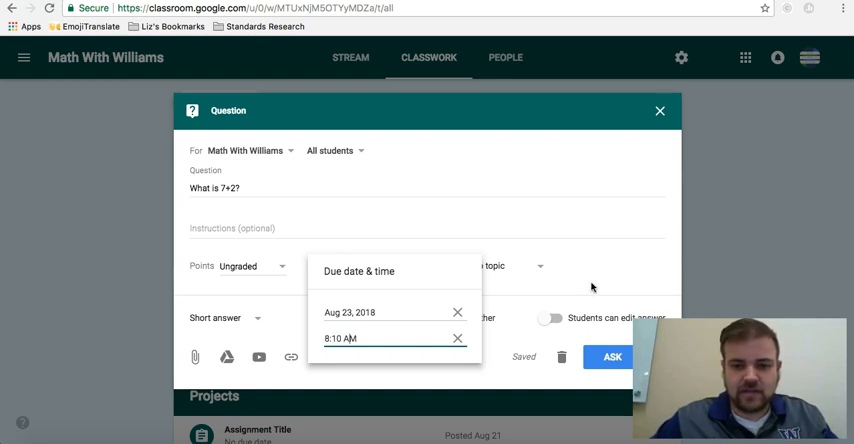
{"action": "left_click", "coordinate": [505, 266]}
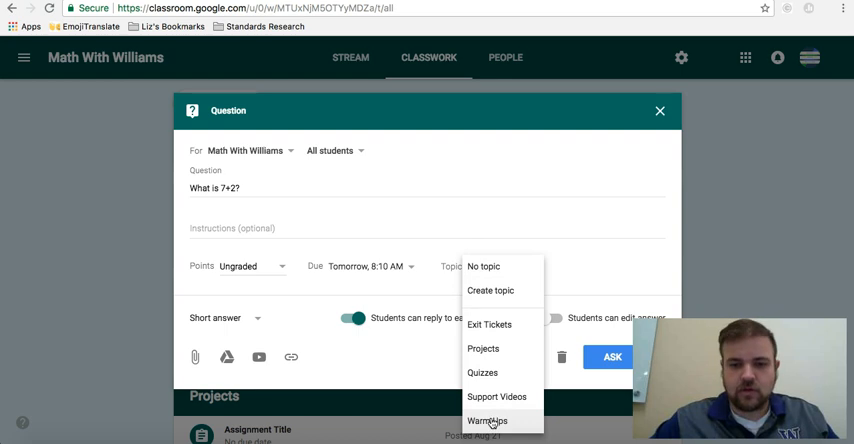
{"action": "left_click", "coordinate": [487, 420]}
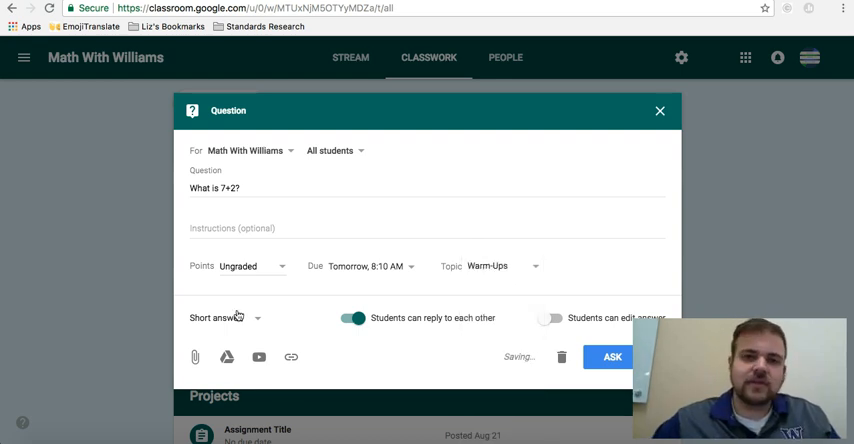
Make it multiple choice with options 5–9, hide the class summary, and ask it.
{"action": "left_click", "coordinate": [224, 318]}
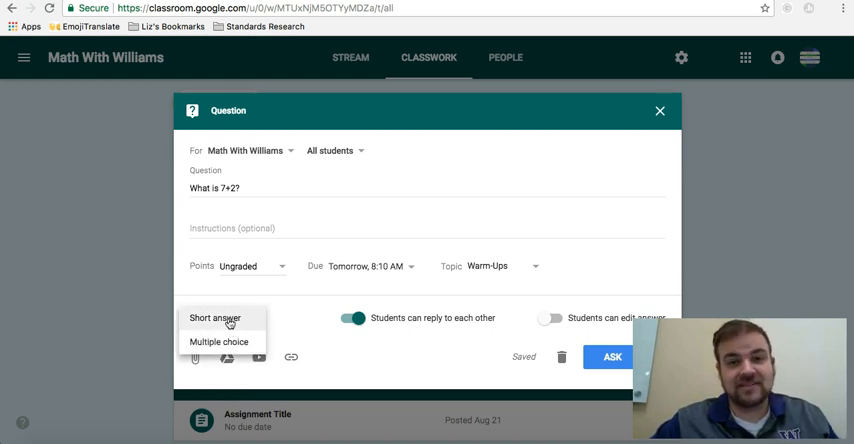
{"action": "mouse_move", "coordinate": [219, 341]}
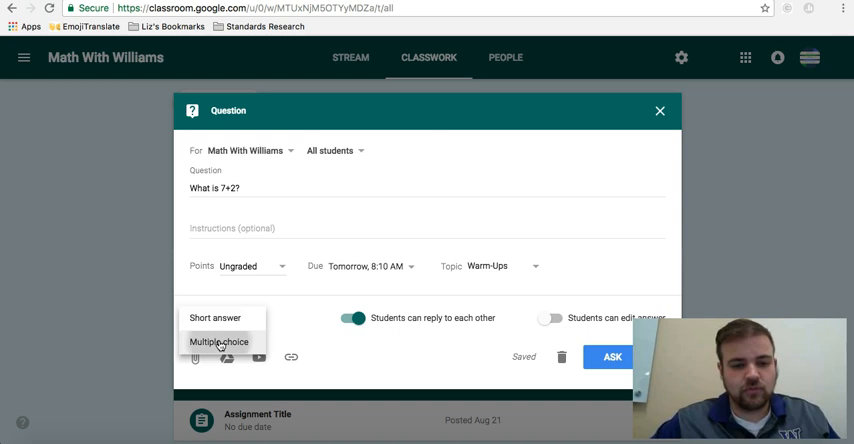
{"action": "left_click", "coordinate": [219, 342]}
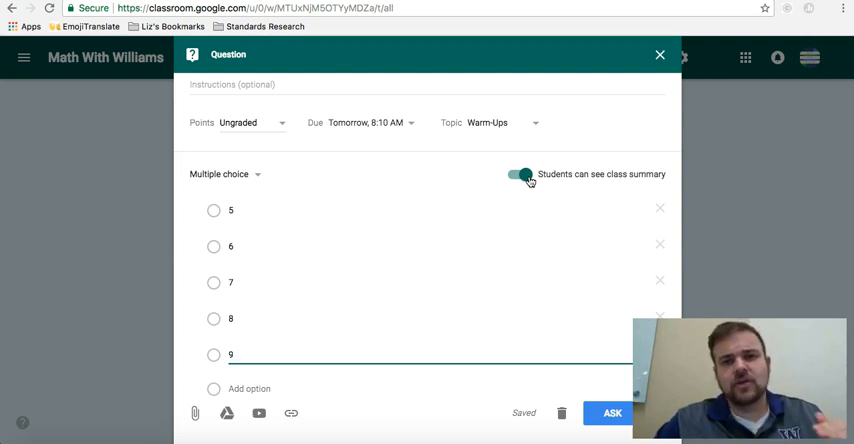
{"action": "left_click", "coordinate": [521, 174]}
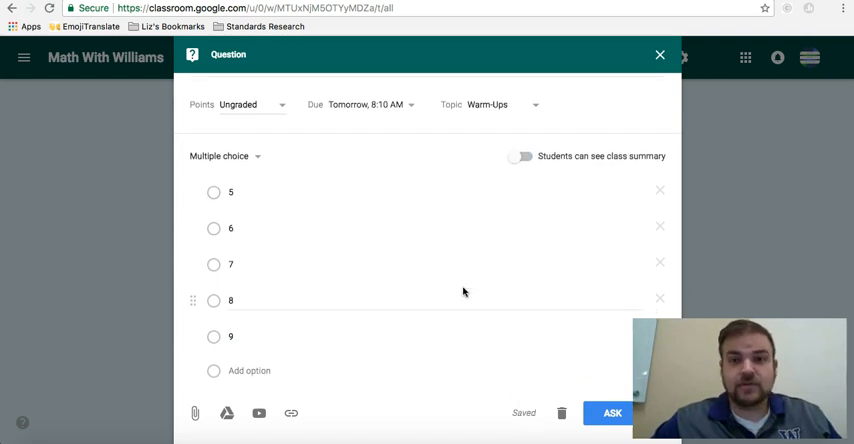
{"action": "mouse_move", "coordinate": [199, 413]}
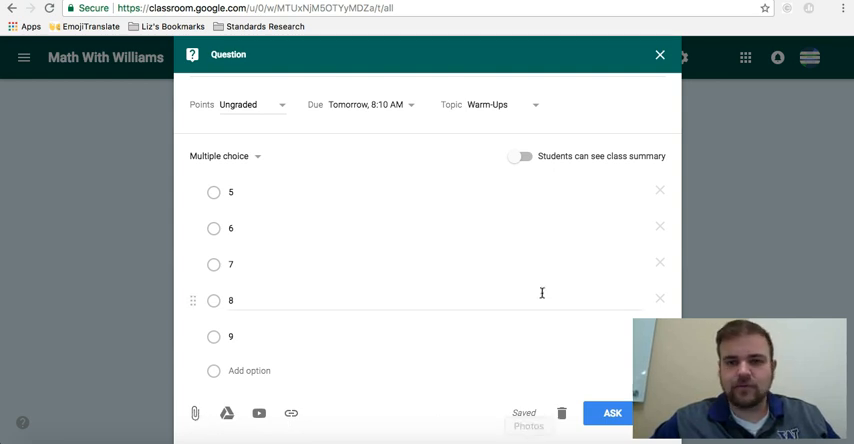
{"action": "left_click", "coordinate": [611, 412]}
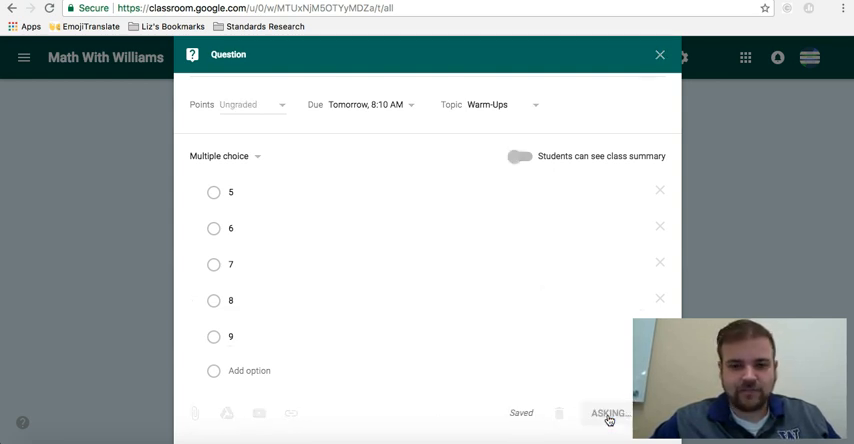
Scroll the Classwork page to review the 'What is 7+2?' post under Warm-Ups.
{"action": "left_click", "coordinate": [609, 412]}
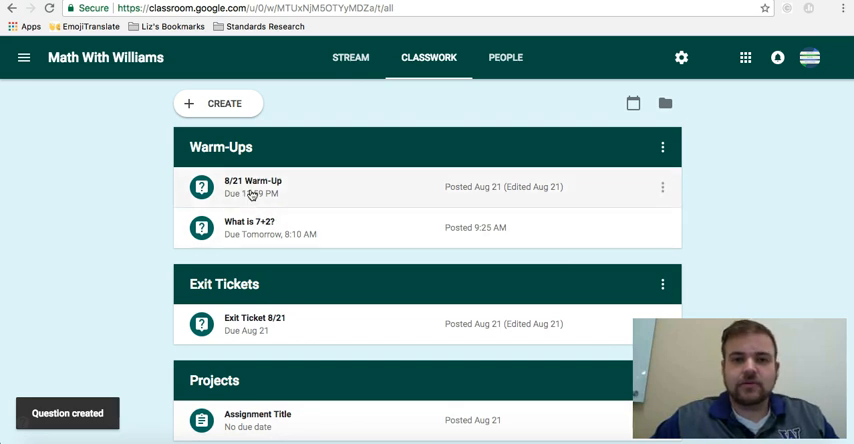
{"action": "scroll", "scroll_direction": "down", "scroll_amount": 3}
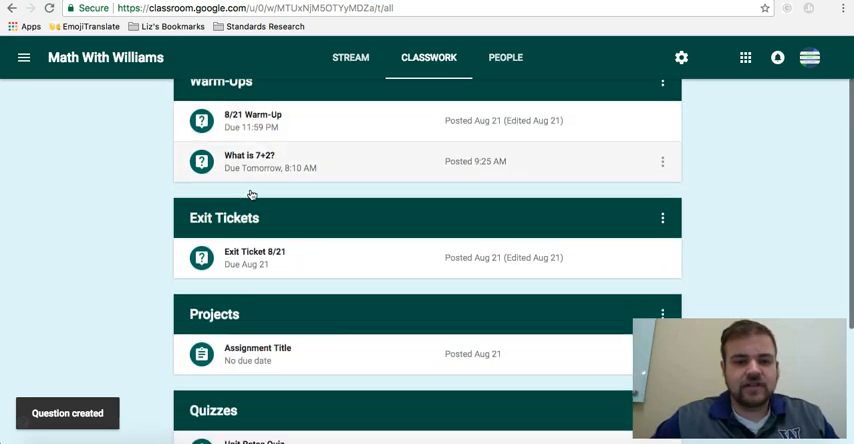
{"action": "scroll", "scroll_direction": "up", "scroll_amount": 3}
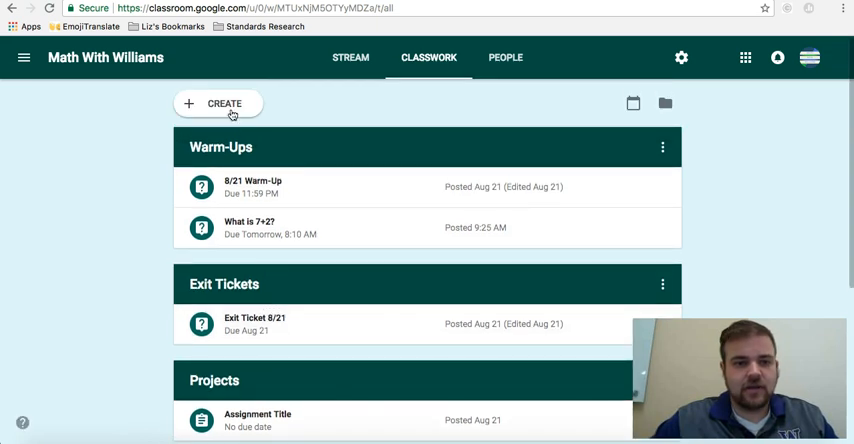
Create a new Math With Williams assignment and focus its empty Title field.
{"action": "left_click", "coordinate": [218, 103]}
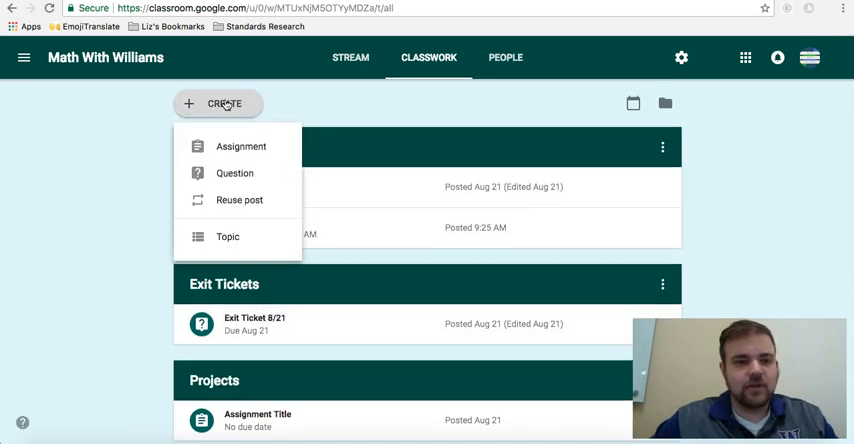
{"action": "left_click", "coordinate": [241, 146]}
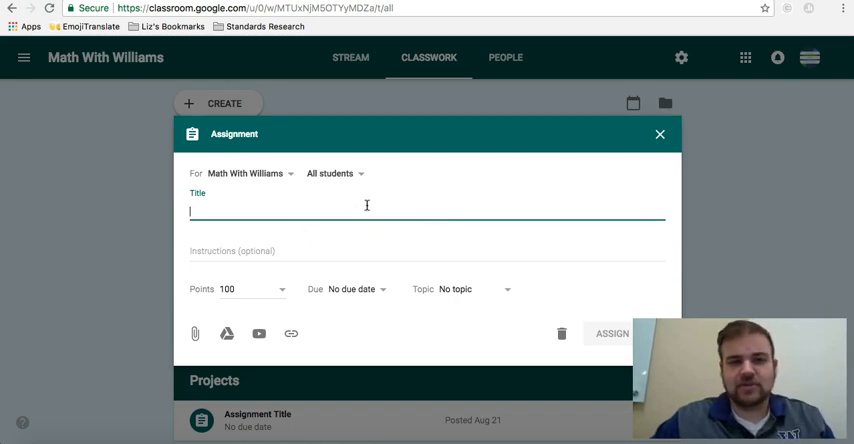
{"action": "left_click", "coordinate": [335, 173]}
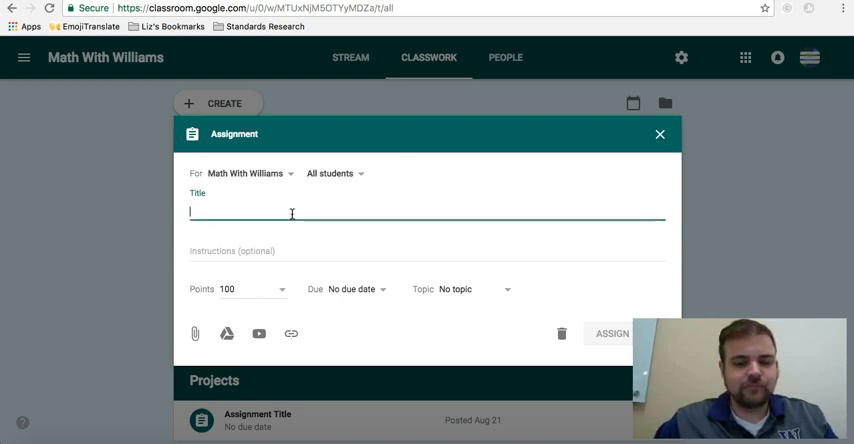
Title it 'Sample Assignment' with instructions 'Please do the sample assignment and submit.'.
{"action": "type", "text": "S"}
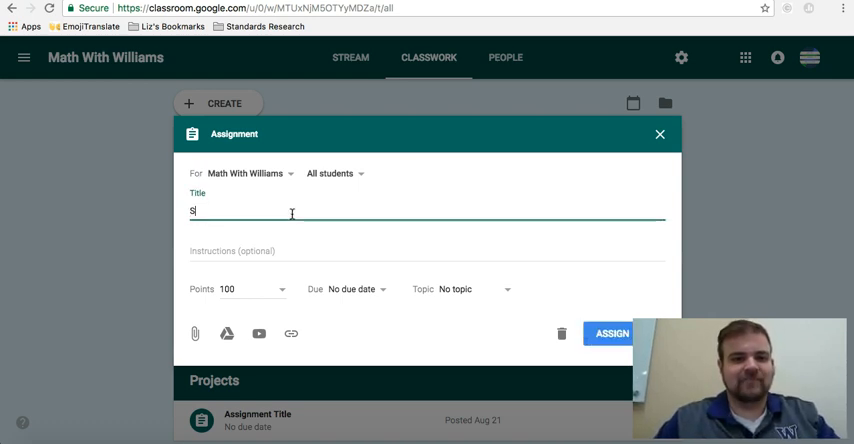
{"action": "type", "text": "Sample Assignment"}
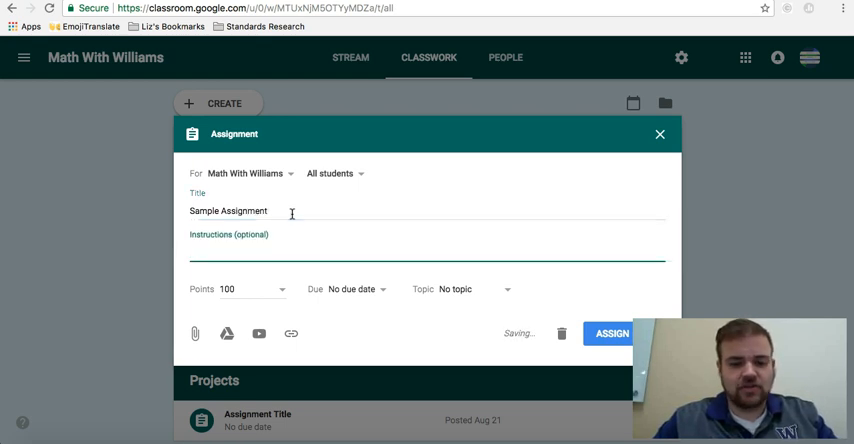
{"action": "type", "text": "Please do the"}
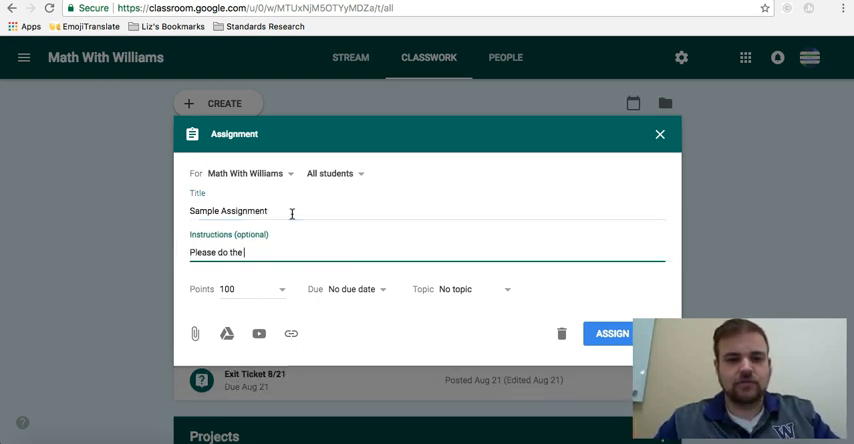
{"action": "type", "text": "sample assignme"}
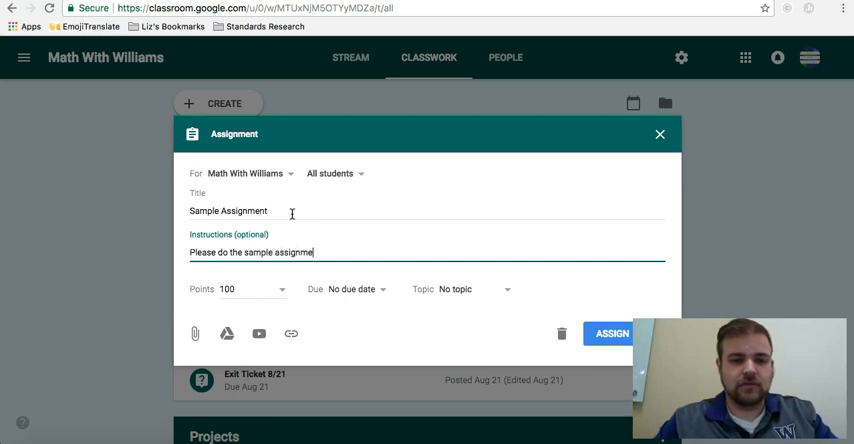
{"action": "type", "text": "nt"}
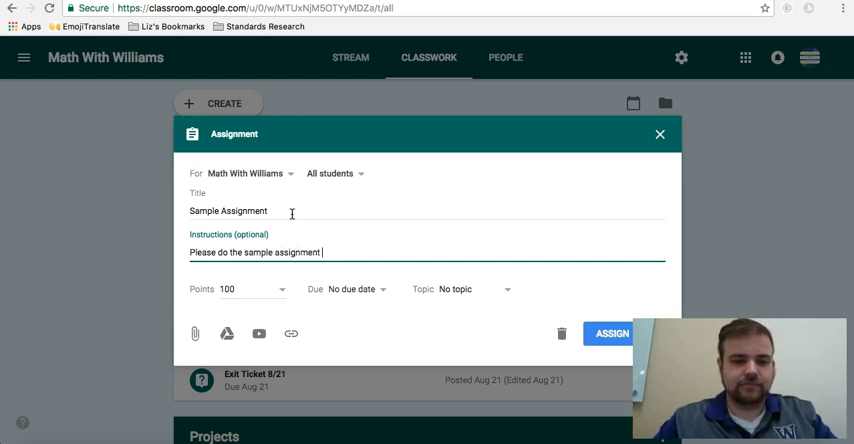
{"action": "type", "text": "and submit."}
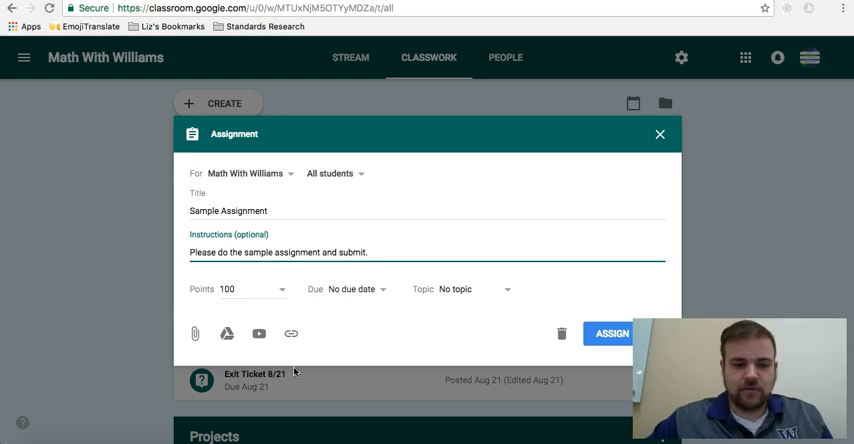
Make the assignment worth 30 points under the Exit Tickets topic.
{"action": "left_click", "coordinate": [237, 289]}
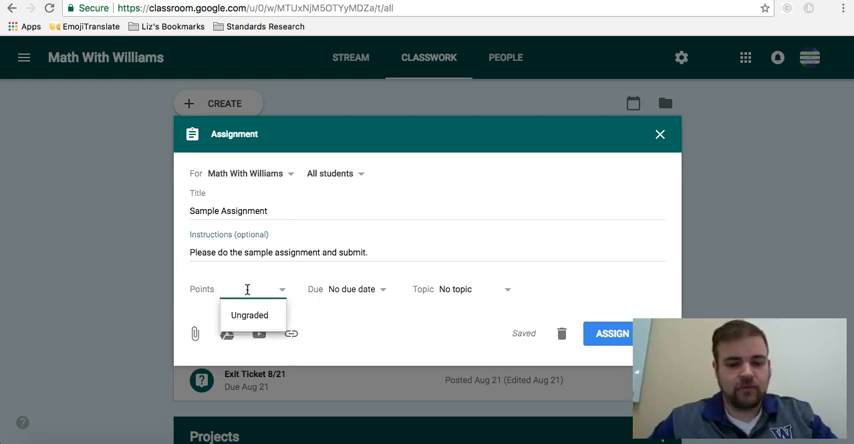
{"action": "type", "text": "30"}
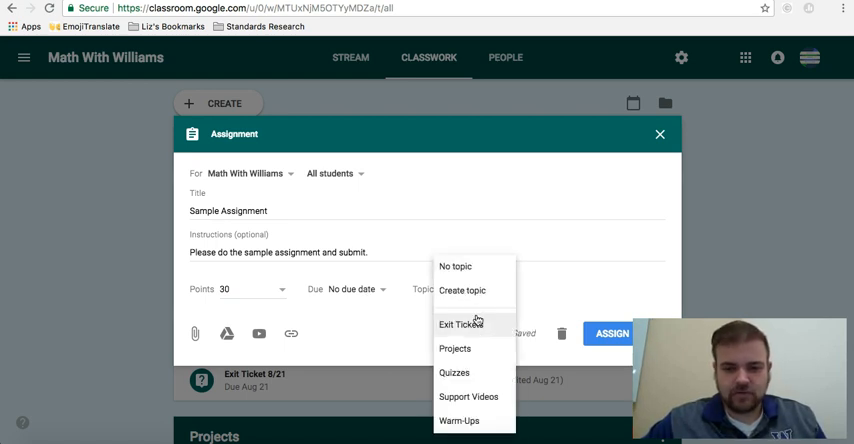
{"action": "left_click", "coordinate": [461, 324]}
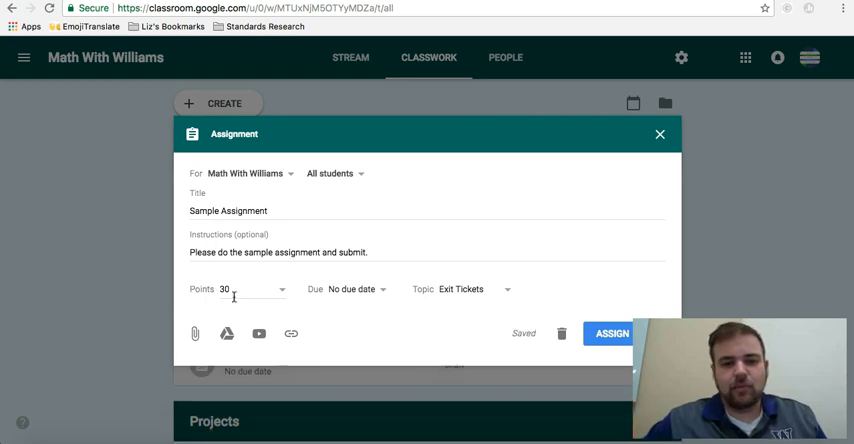
{"action": "mouse_move", "coordinate": [253, 348]}
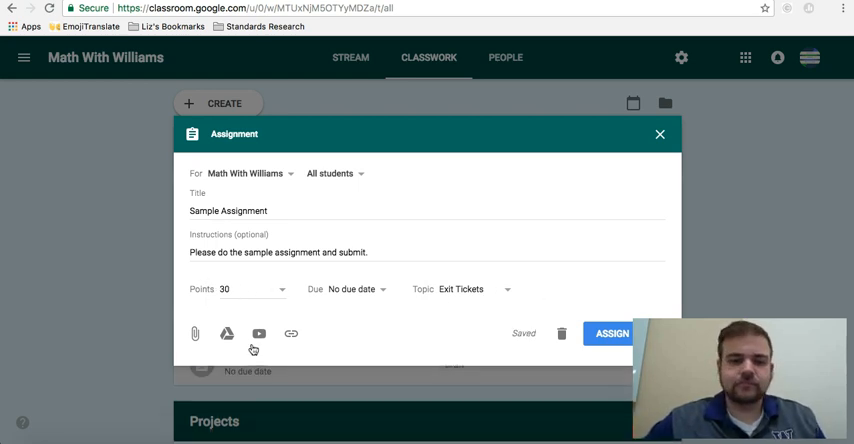
{"action": "mouse_move", "coordinate": [194, 334]}
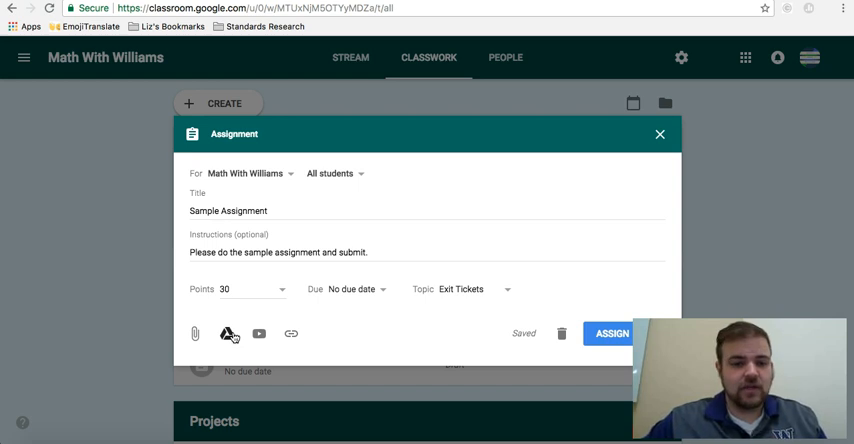
Attach the Area of Triangles, Parallelograms, and Trapezoids Digital Task Cards slides from Drive.
{"action": "left_click", "coordinate": [227, 333]}
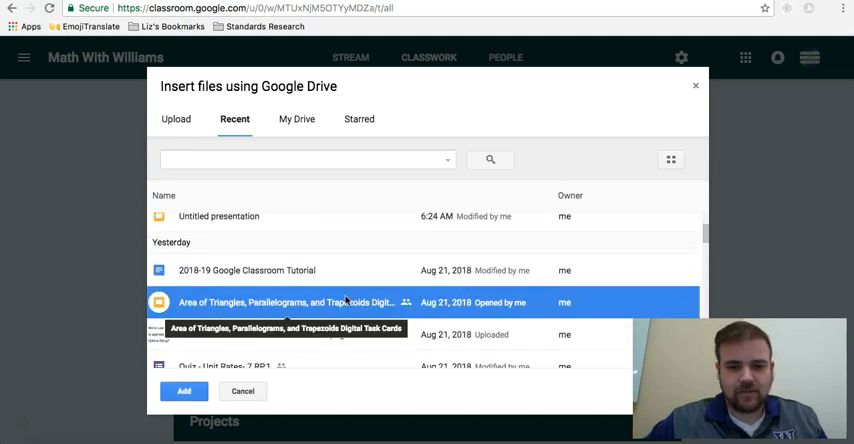
{"action": "left_click", "coordinate": [184, 390]}
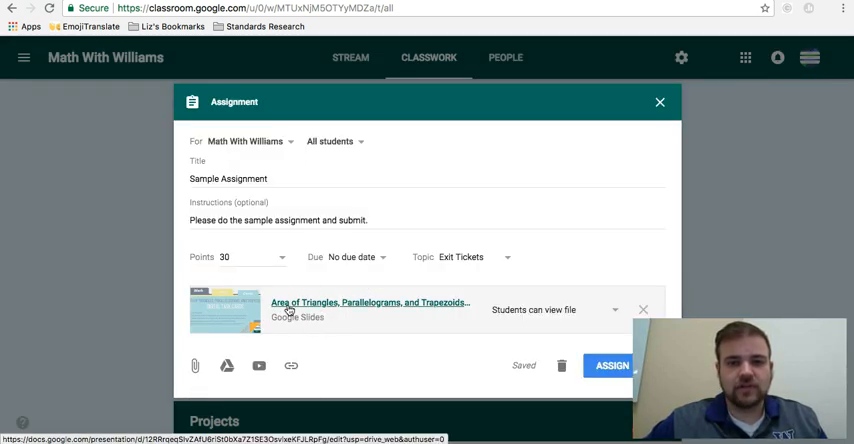
{"action": "mouse_move", "coordinate": [333, 317]}
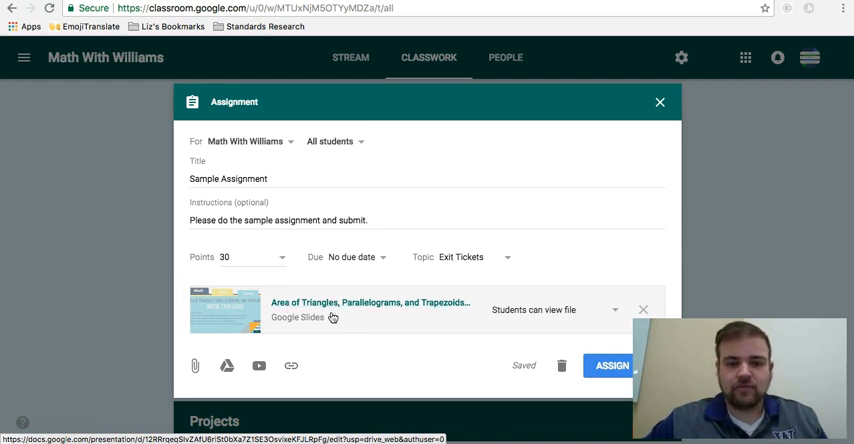
{"action": "mouse_move", "coordinate": [266, 303]}
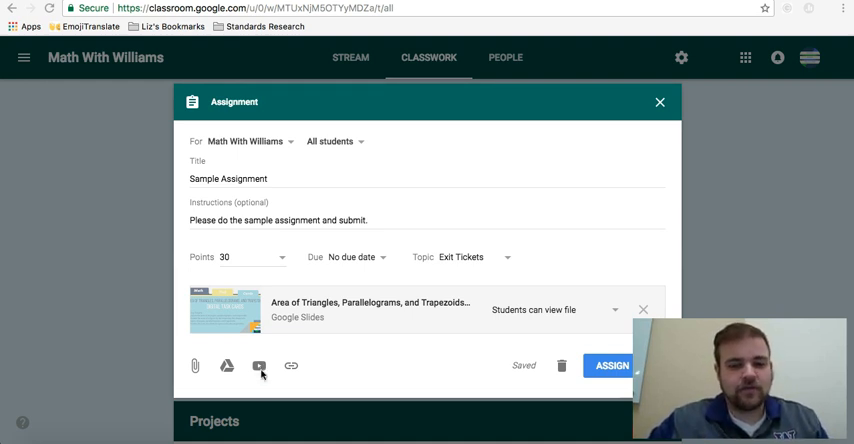
Search YouTube for 'area triangles parallel' videos to find and attach Math Antics - Area.
{"action": "left_click", "coordinate": [258, 365]}
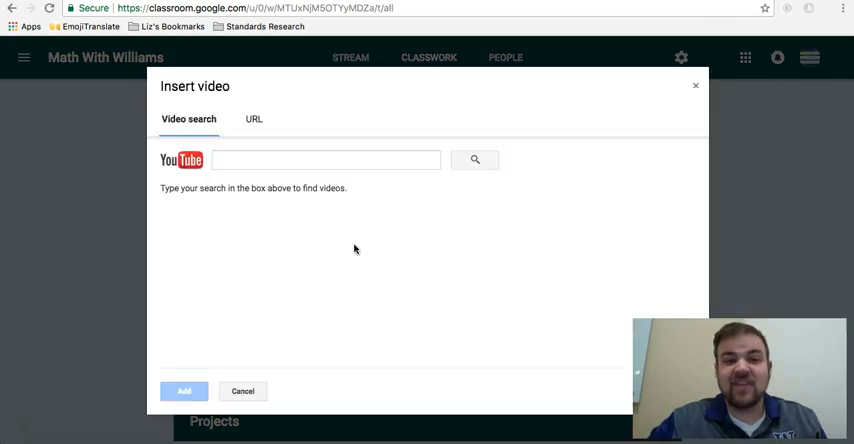
{"action": "left_click", "coordinate": [253, 119]}
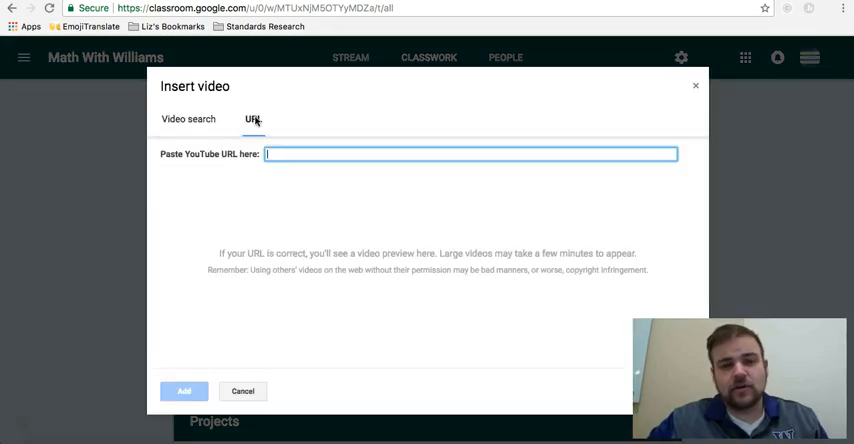
{"action": "left_click", "coordinate": [188, 119]}
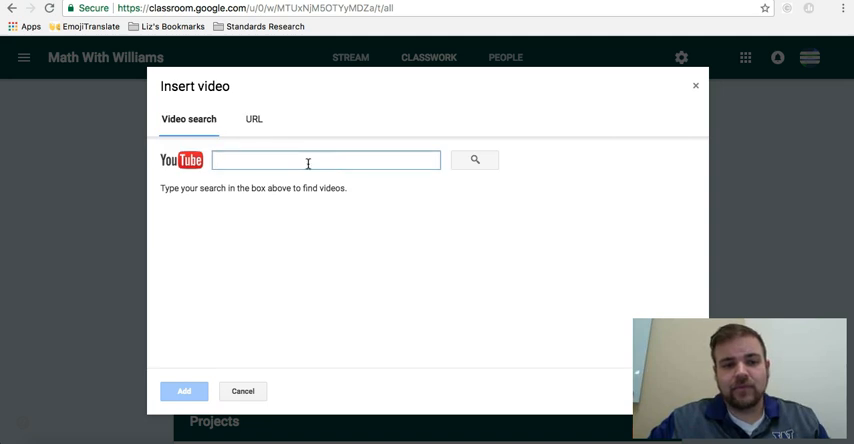
{"action": "type", "text": "area"}
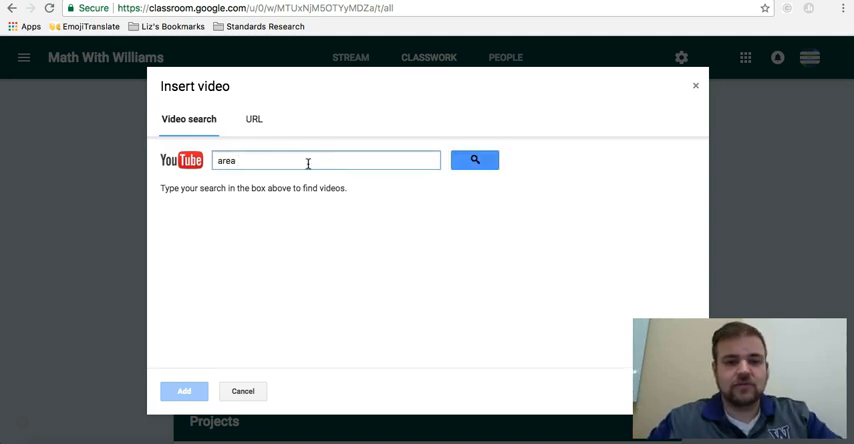
{"action": "type", "text": "trianglez"}
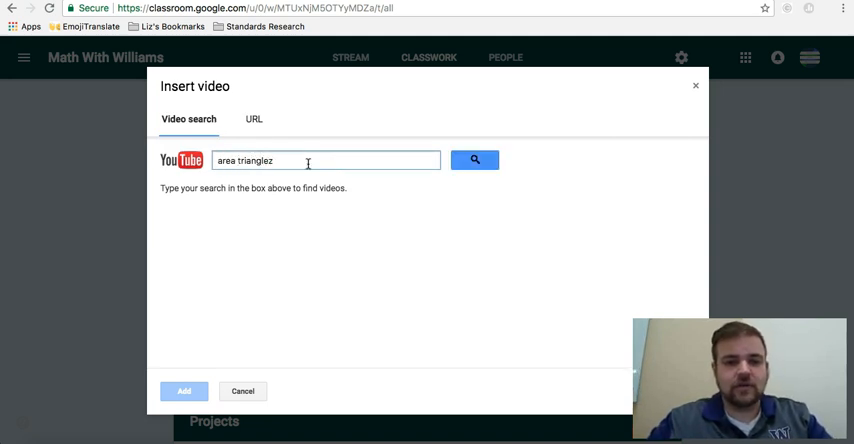
{"action": "type", "text": "area triangles parallelograms trapezi"}
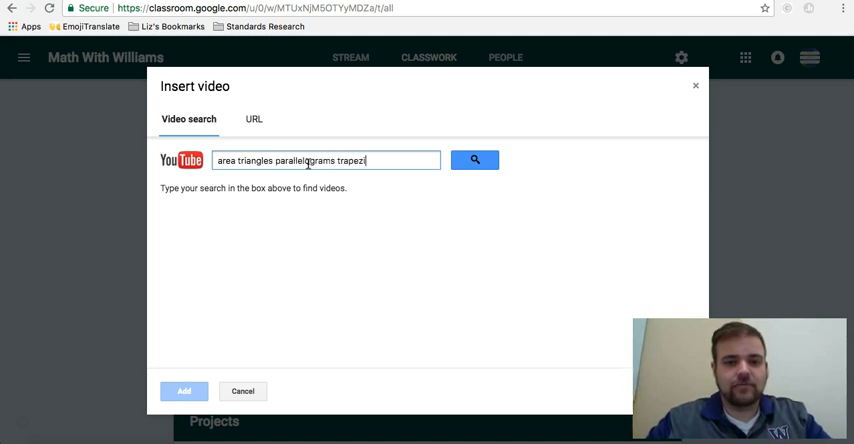
{"action": "left_click", "coordinate": [474, 160]}
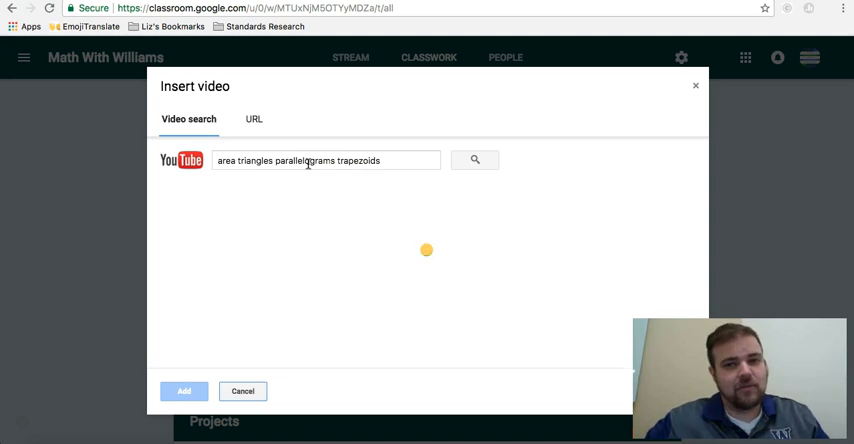
{"action": "left_click", "coordinate": [475, 160]}
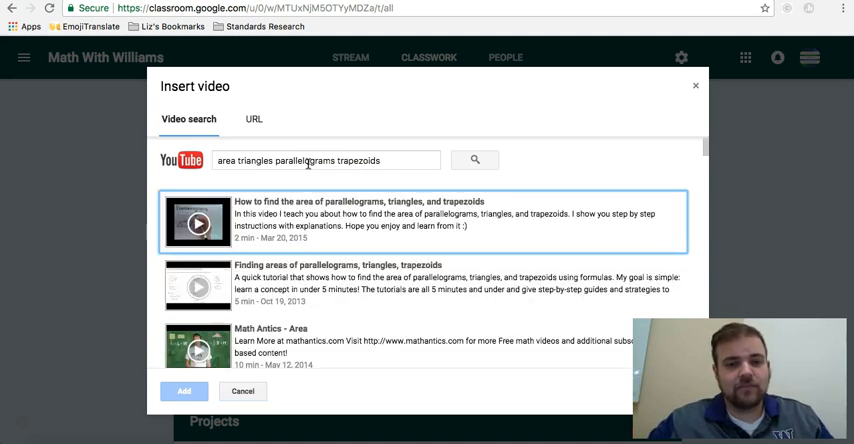
{"action": "scroll", "scroll_direction": "down", "scroll_amount": 3}
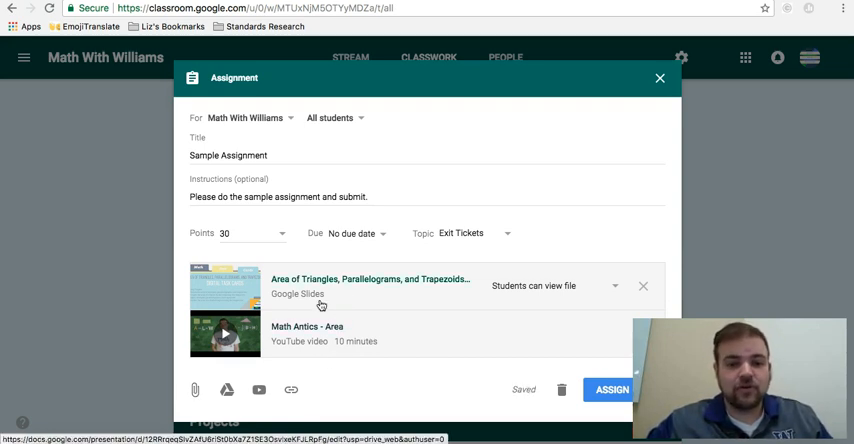
{"action": "mouse_move", "coordinate": [357, 293]}
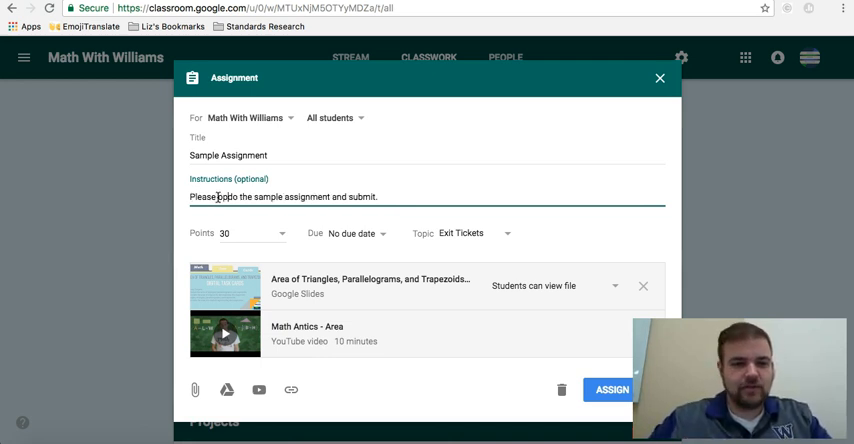
Rewrite instructions: open the task cards, 'Give your best effort! Please submit when you are finished.'.
{"action": "type", "text": "open the Area of Triangles, Parallelogr"}
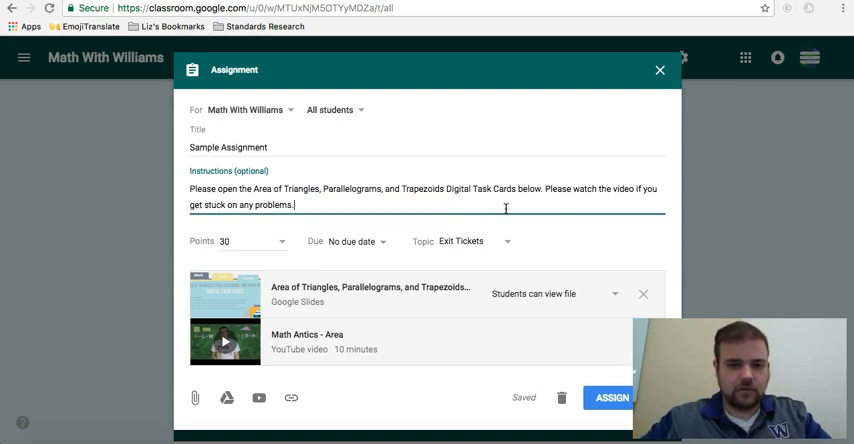
{"action": "type", "text": "Give your best e"}
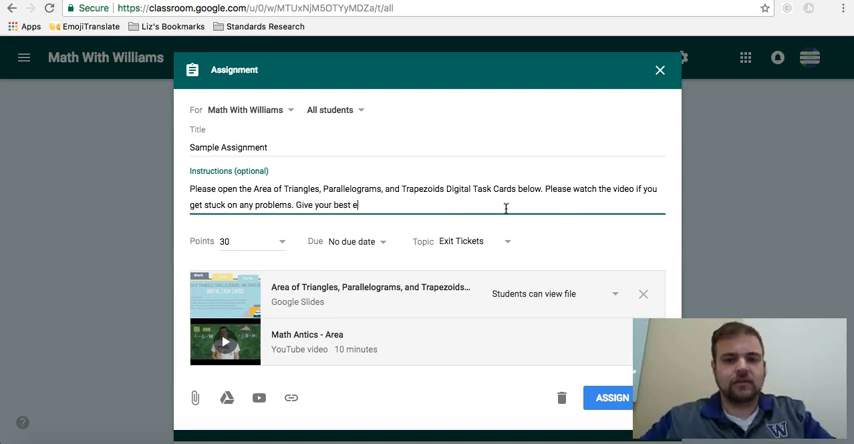
{"action": "type", "text": "ffort!"}
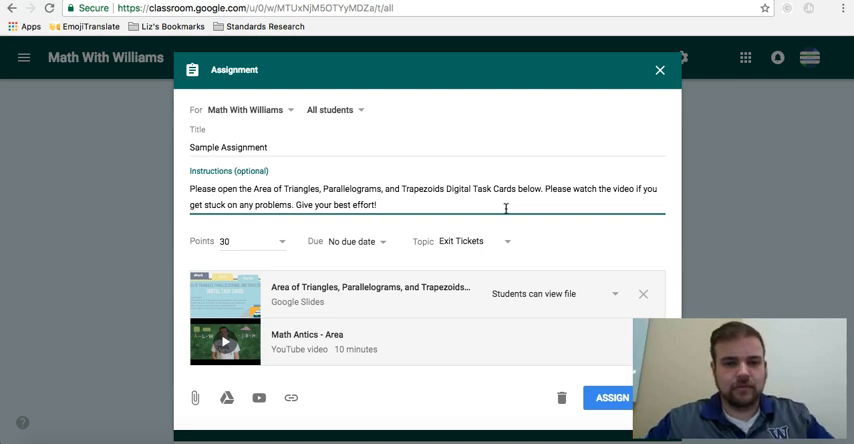
{"action": "type", "text": "Please submit"}
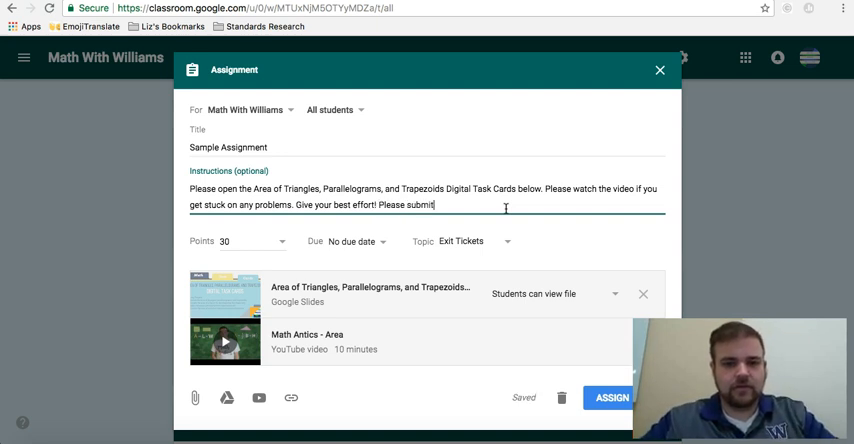
{"action": "type", "text": "when you are finished"}
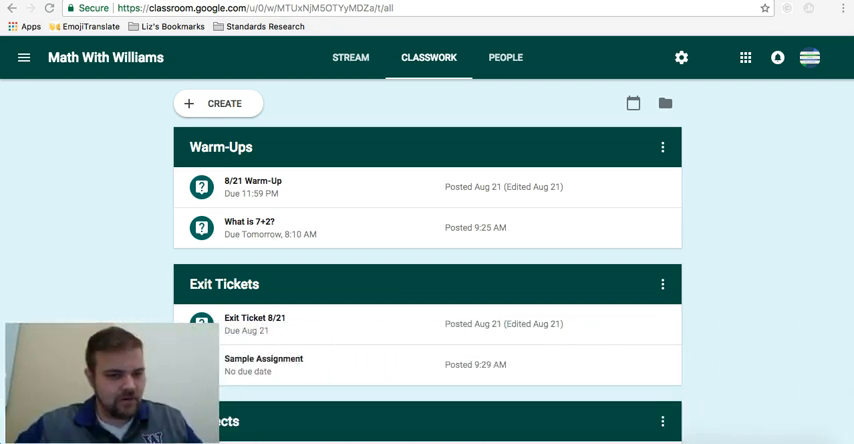
Reopen Sample Assignment for editing, close it unchanged, and bring up the Create menu.
{"action": "scroll", "scroll_direction": "down", "scroll_amount": 3}
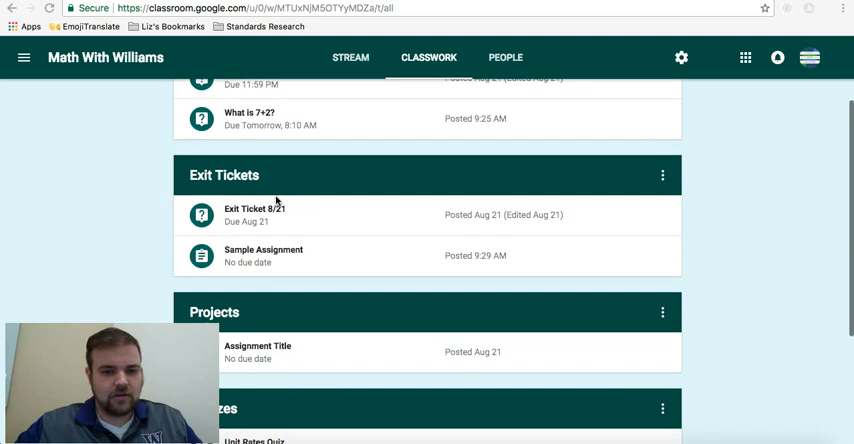
{"action": "mouse_move", "coordinate": [616, 245]}
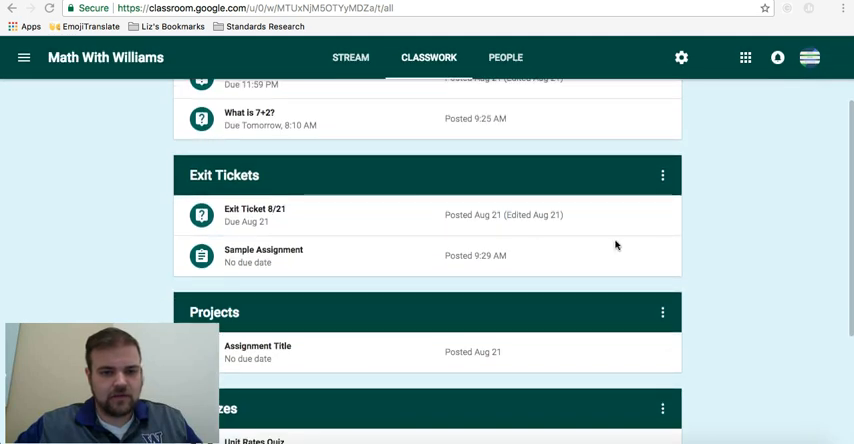
{"action": "mouse_move", "coordinate": [660, 244]}
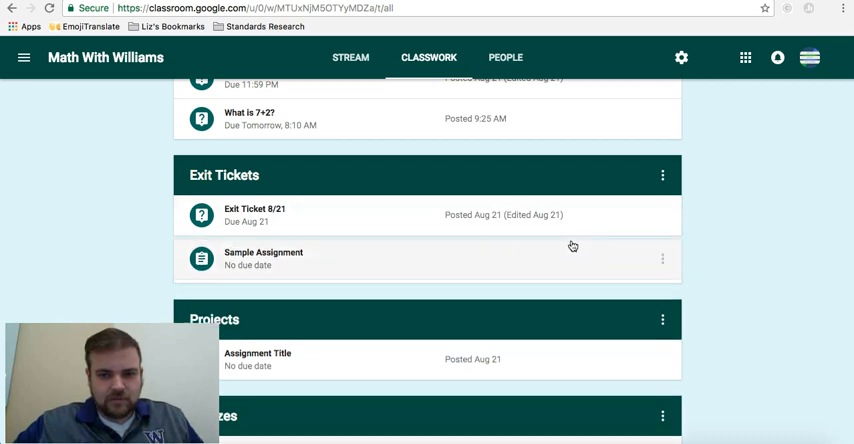
{"action": "left_click", "coordinate": [663, 266]}
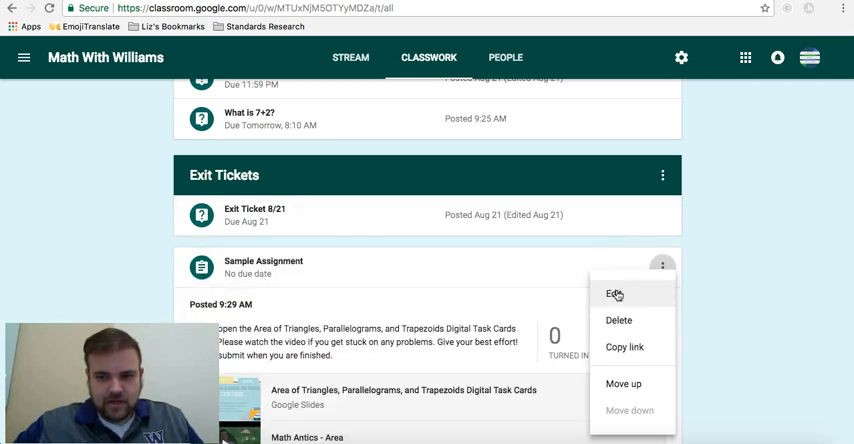
{"action": "left_click", "coordinate": [615, 293]}
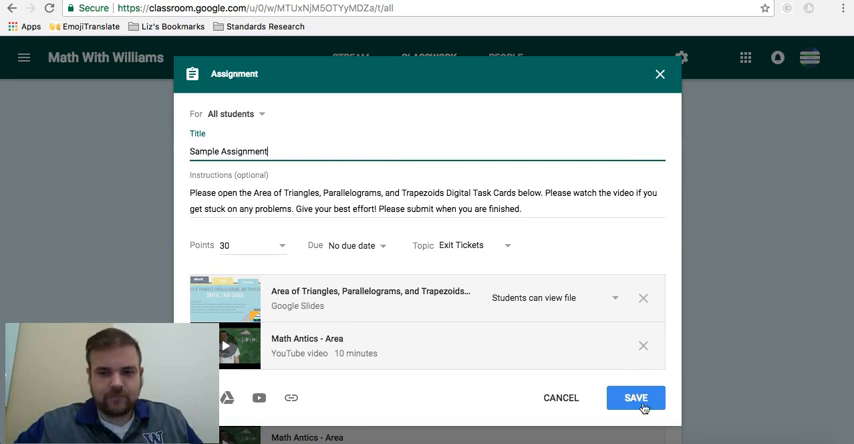
{"action": "mouse_move", "coordinate": [667, 113]}
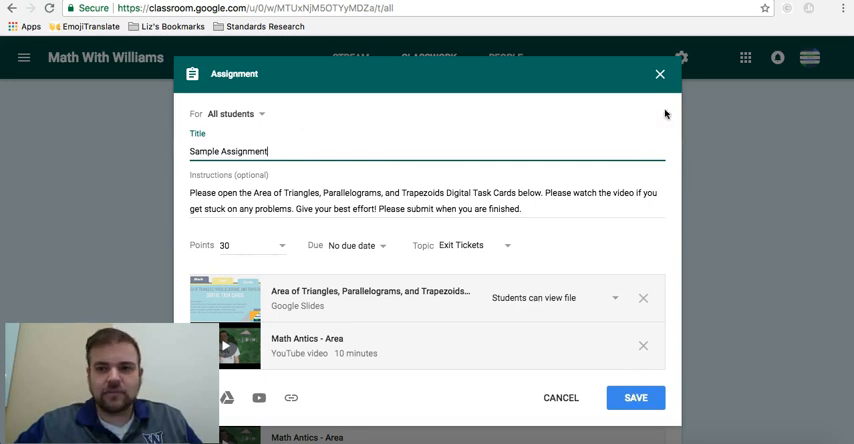
{"action": "left_click", "coordinate": [635, 397]}
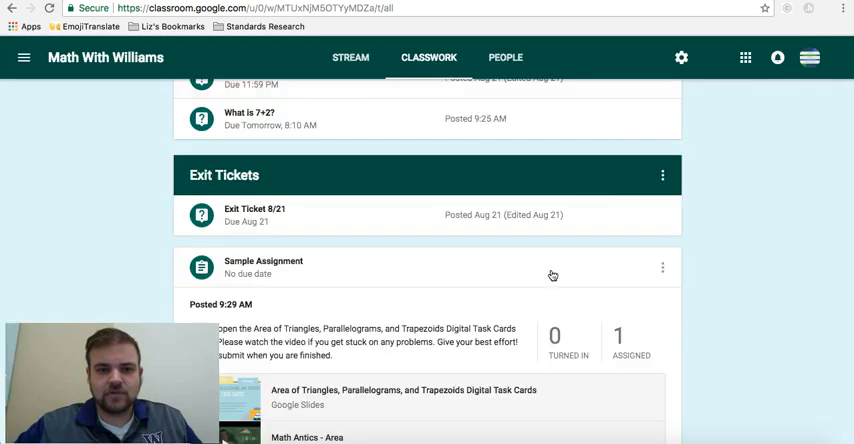
{"action": "left_click", "coordinate": [218, 103]}
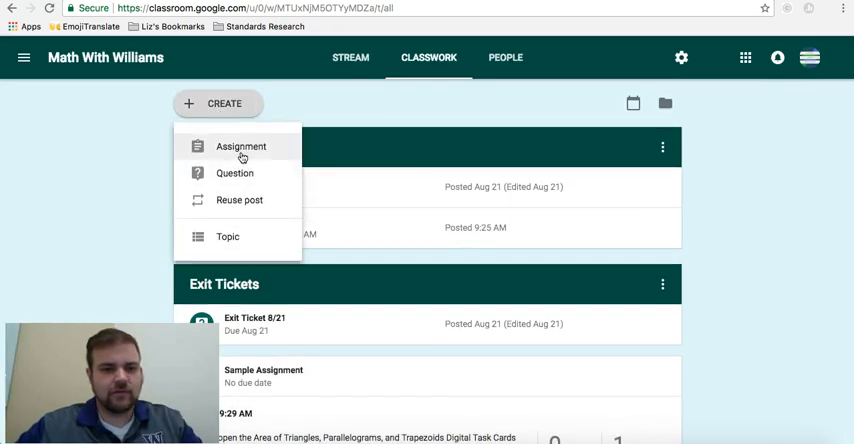
Create an assignment titled 'Title' with instructions 'Instructions' and show its posting options.
{"action": "left_click", "coordinate": [240, 146]}
{"action": "type", "text": "Instruct"}
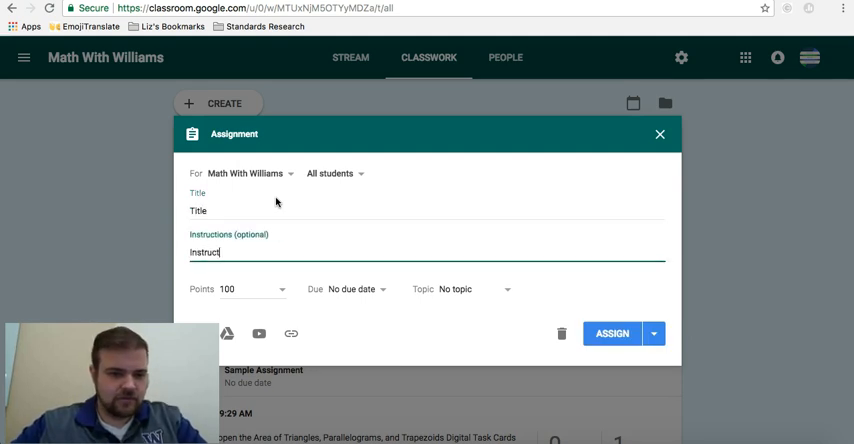
{"action": "left_click", "coordinate": [654, 333]}
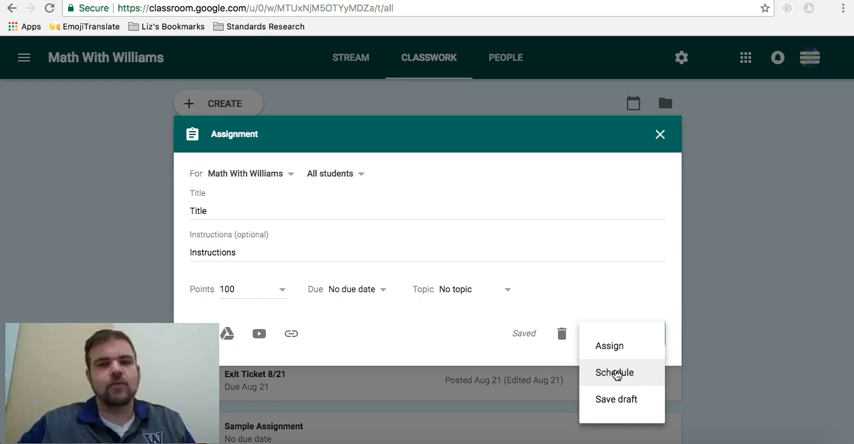
Schedule the 'Title' assignment for Aug 30 at 8:00 AM.
{"action": "left_click", "coordinate": [614, 372]}
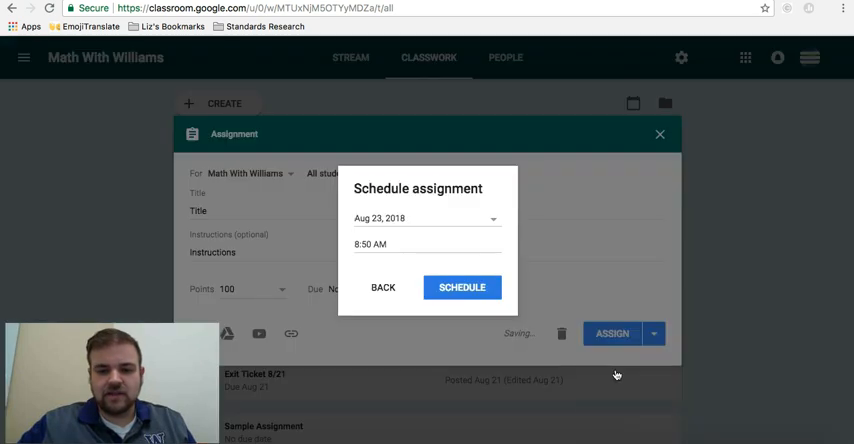
{"action": "left_click", "coordinate": [425, 218]}
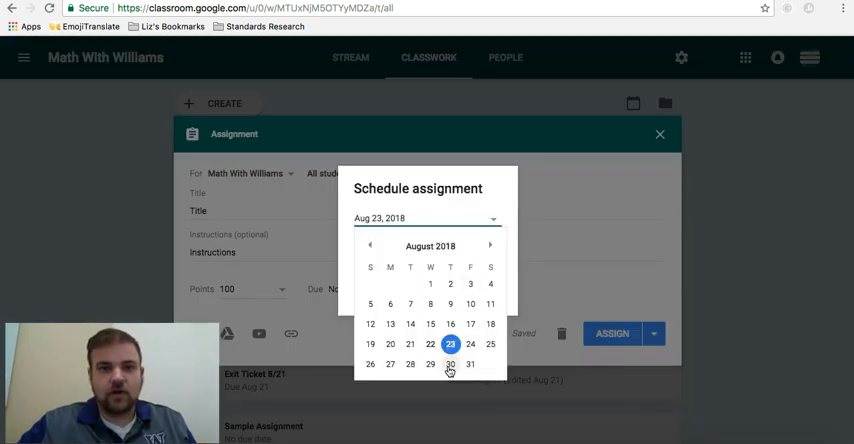
{"action": "left_click", "coordinate": [450, 364]}
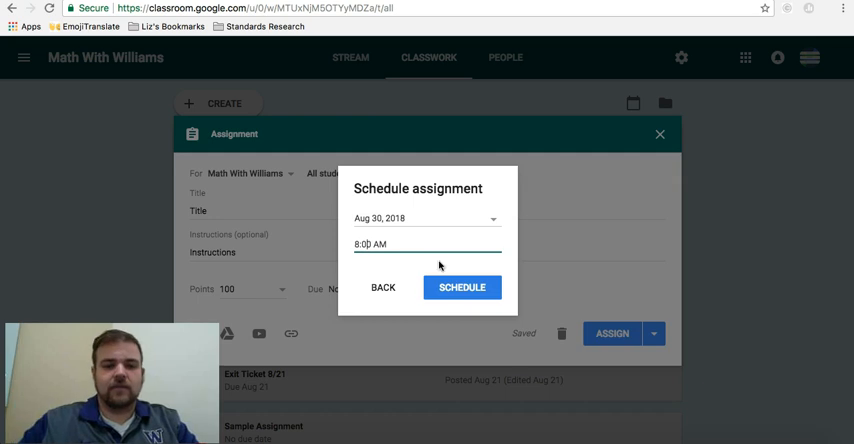
{"action": "left_click", "coordinate": [461, 287]}
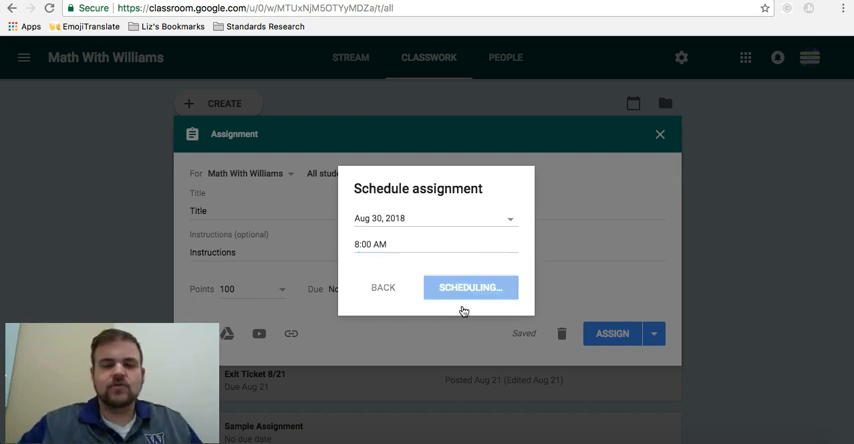
{"action": "left_click", "coordinate": [470, 287]}
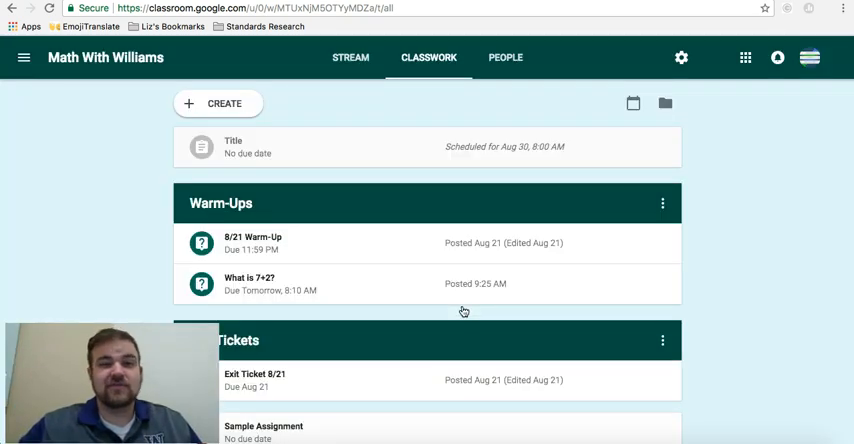